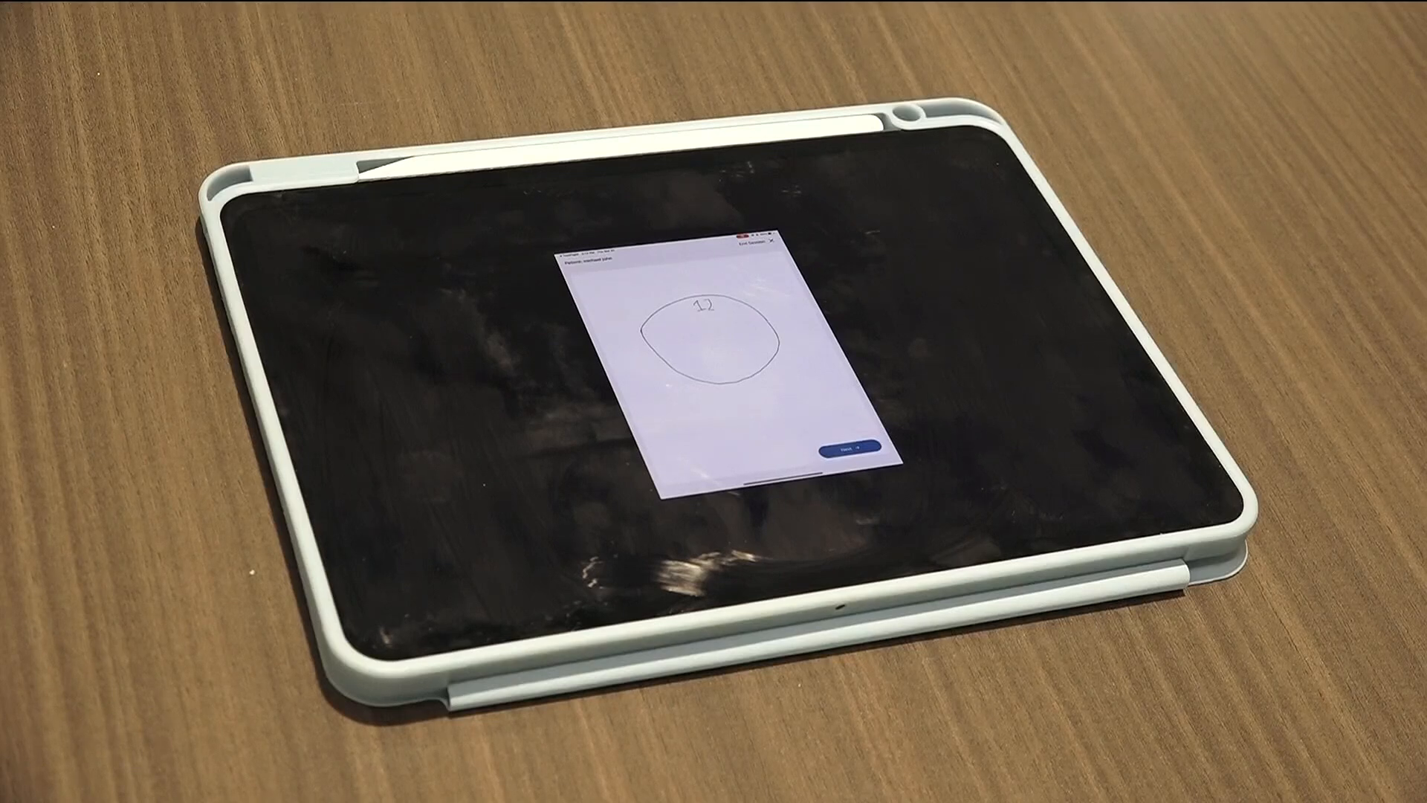
Write the 3 at the right edge of the clock circle with the stylus.
{"action": "left_click_drag", "start_coordinate": [746, 327], "coordinate": [737, 373]}
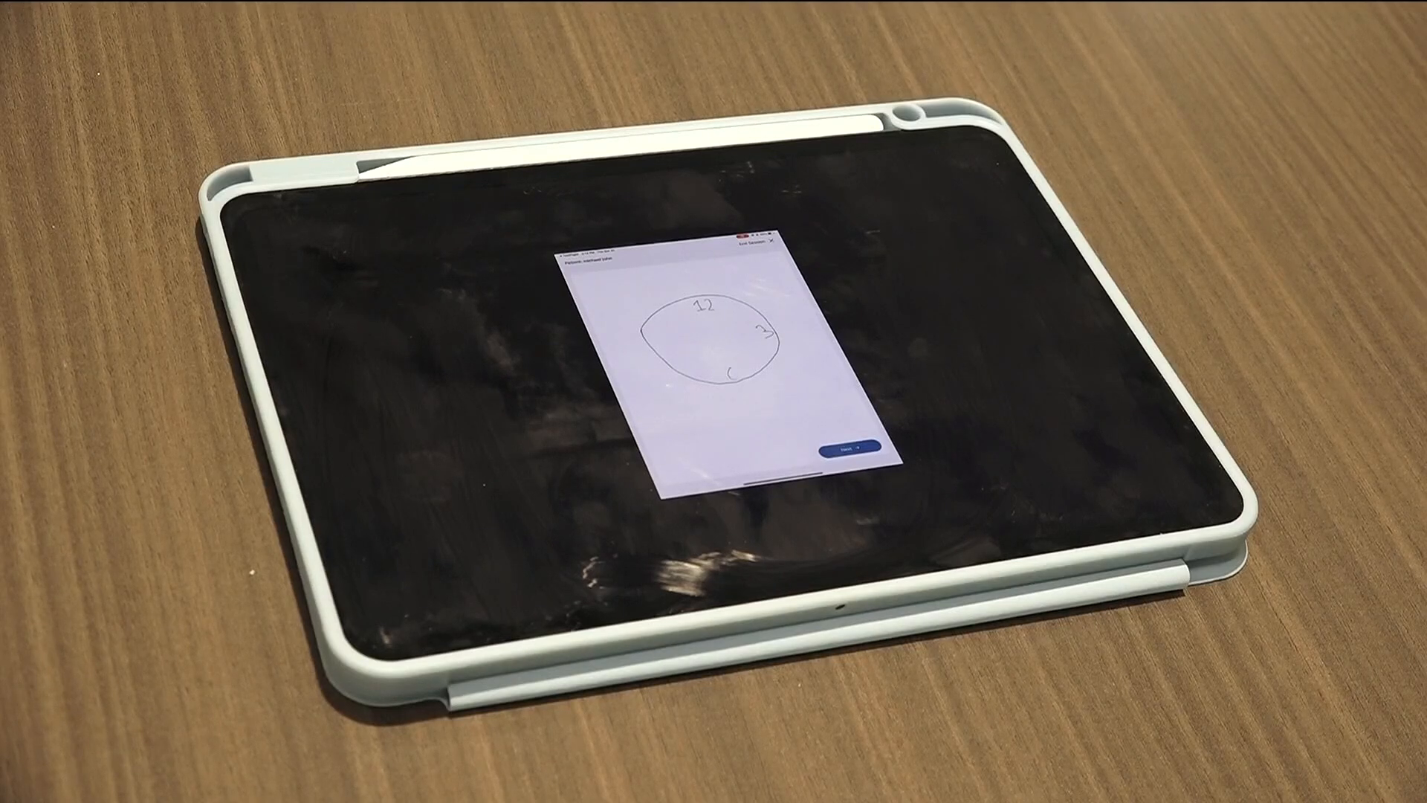